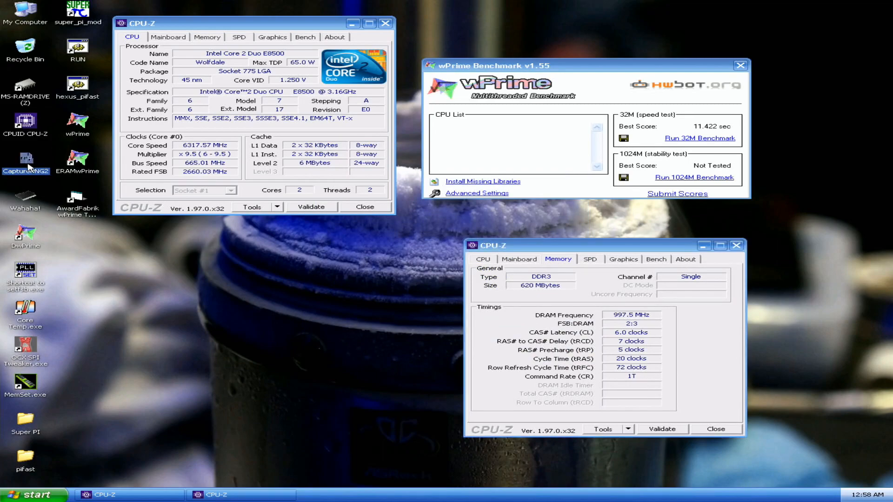
Step: Launch a second CPU-Z window and use SetFSB to read the 665.0 MHz bus and set 670.6 MHz
double_click(25, 121)
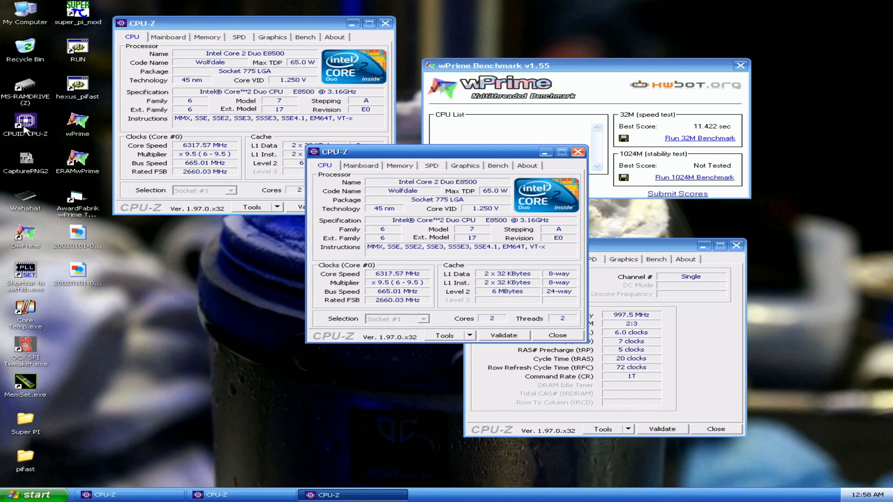
mouse_move(399, 169)
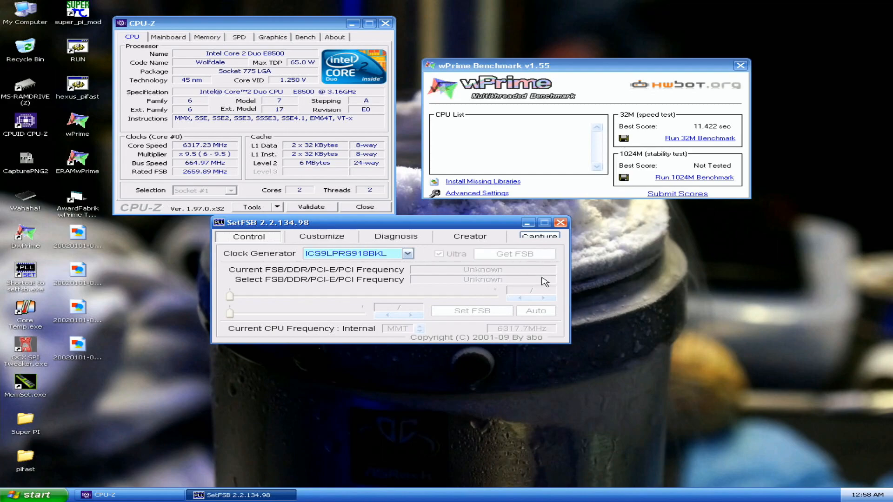
click(514, 253)
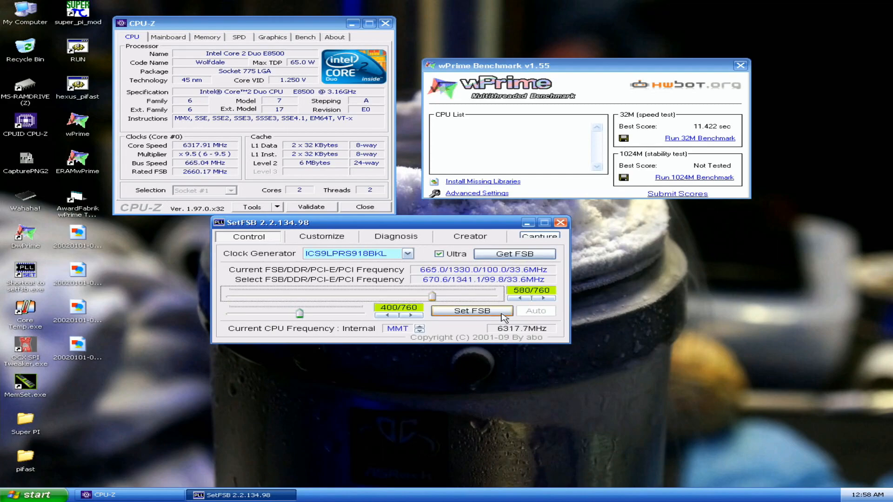
click(471, 311)
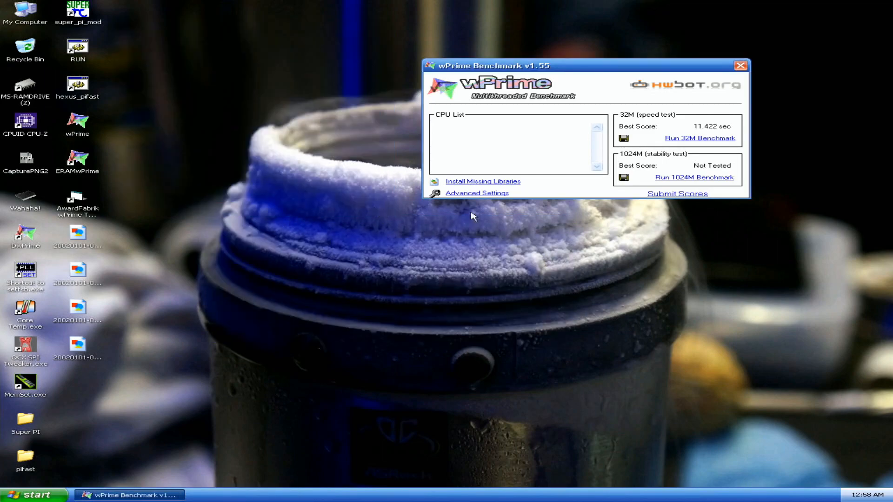
Step: Launch the AwardFabrik wPrime tweaker and start the 32M speed test
click(77, 205)
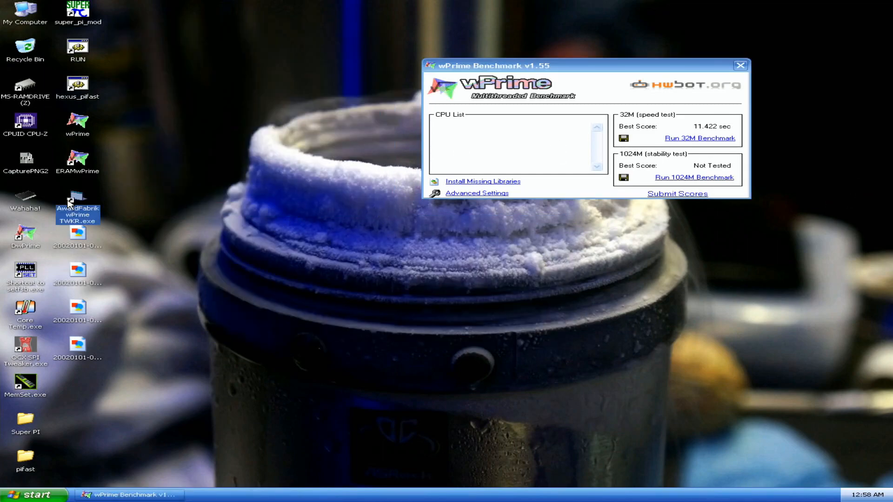
double_click(78, 206)
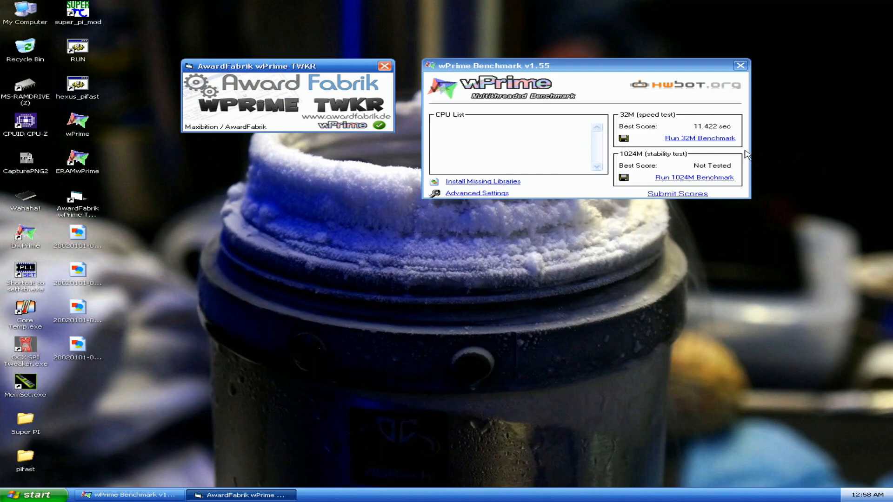
mouse_move(709, 145)
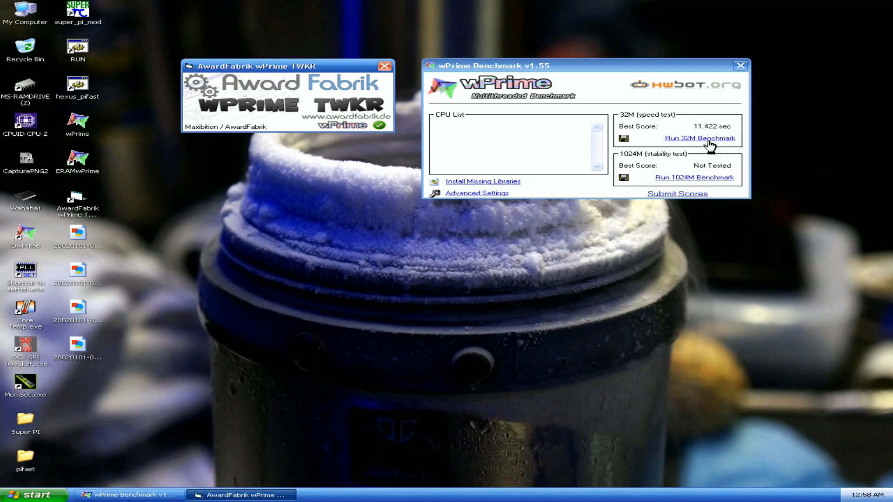
click(700, 137)
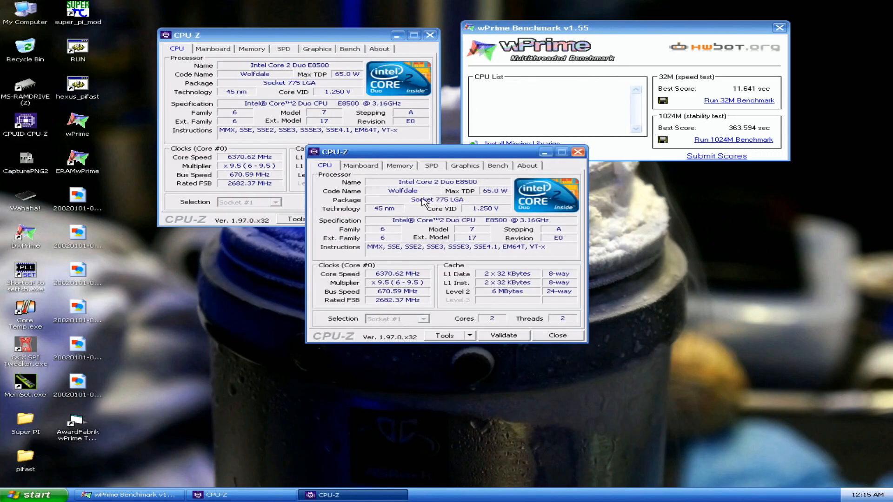
Step: Show the ASUS P5E3 Premium mainboard details in one CPU-Z window
click(360, 165)
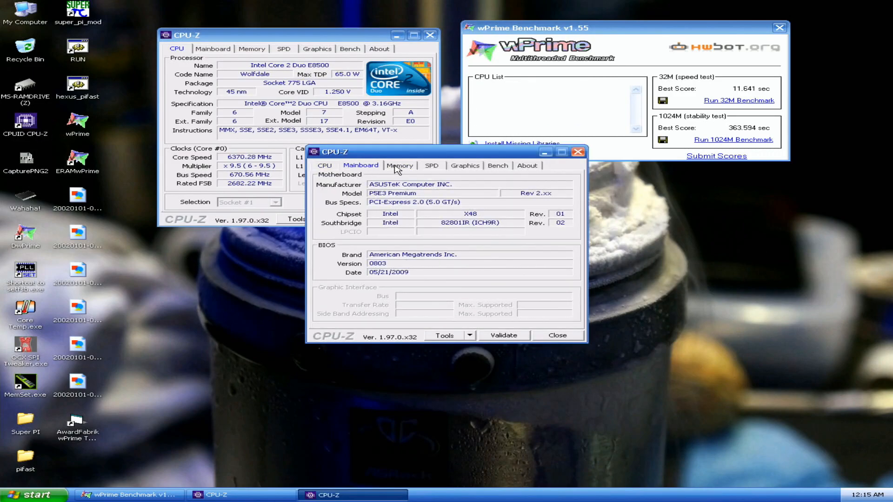